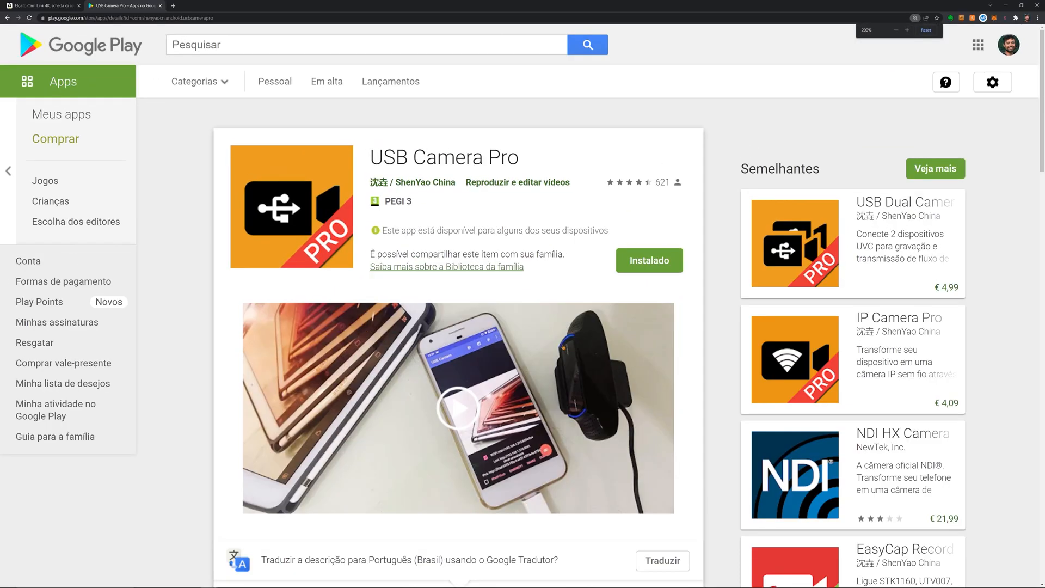
{"action": "scroll", "scroll_direction": "down", "scroll_amount": 3}
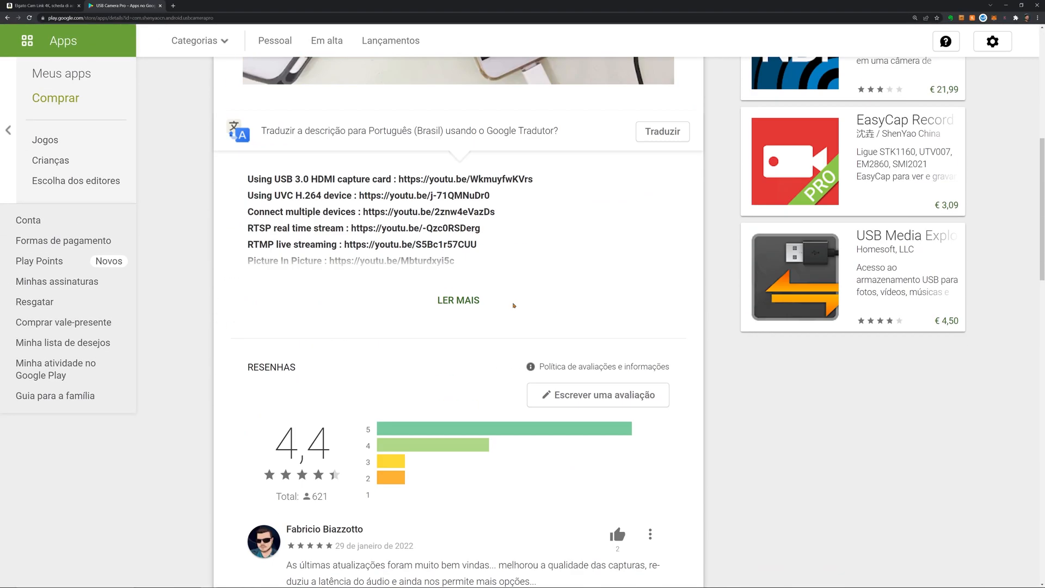